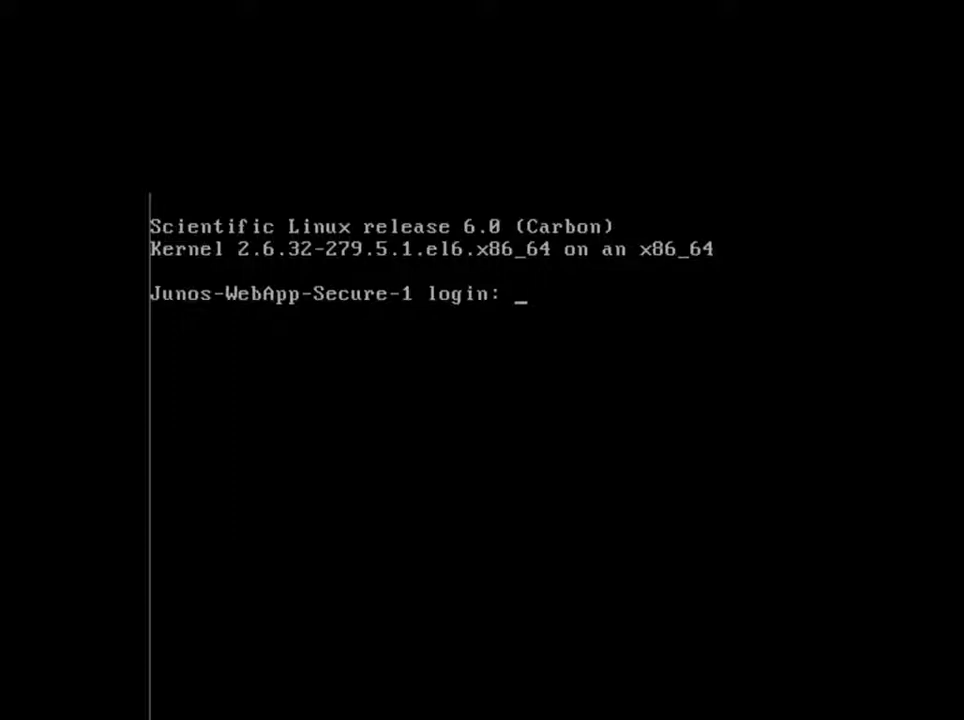
- Enter the username mykonos at the appliance login prompt
{"action": "type", "text": "mykono"}
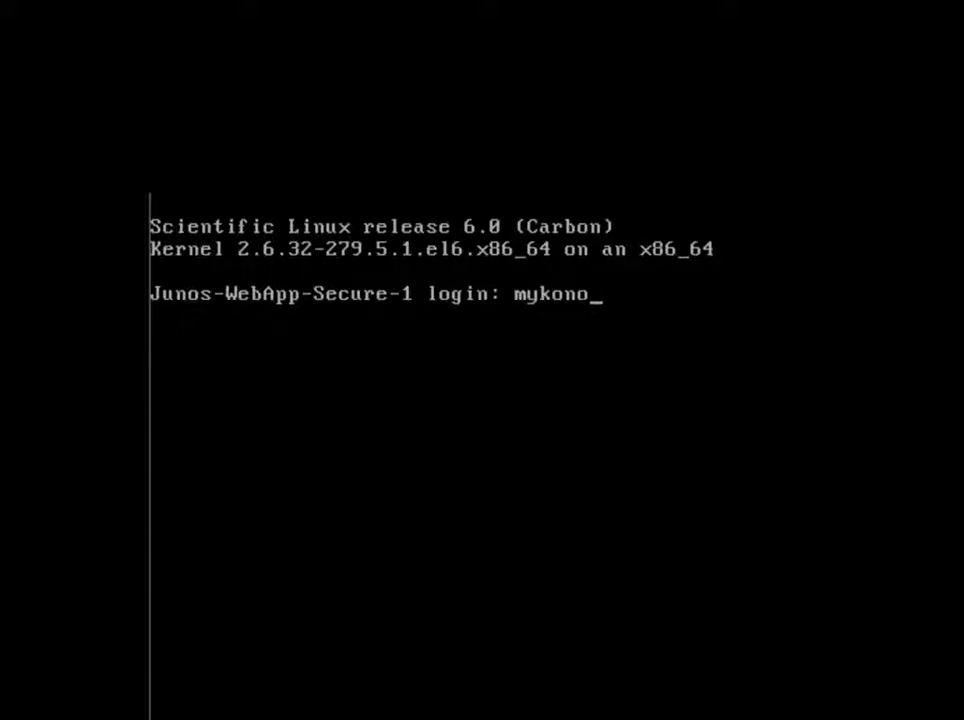
{"action": "type", "text": "s"}
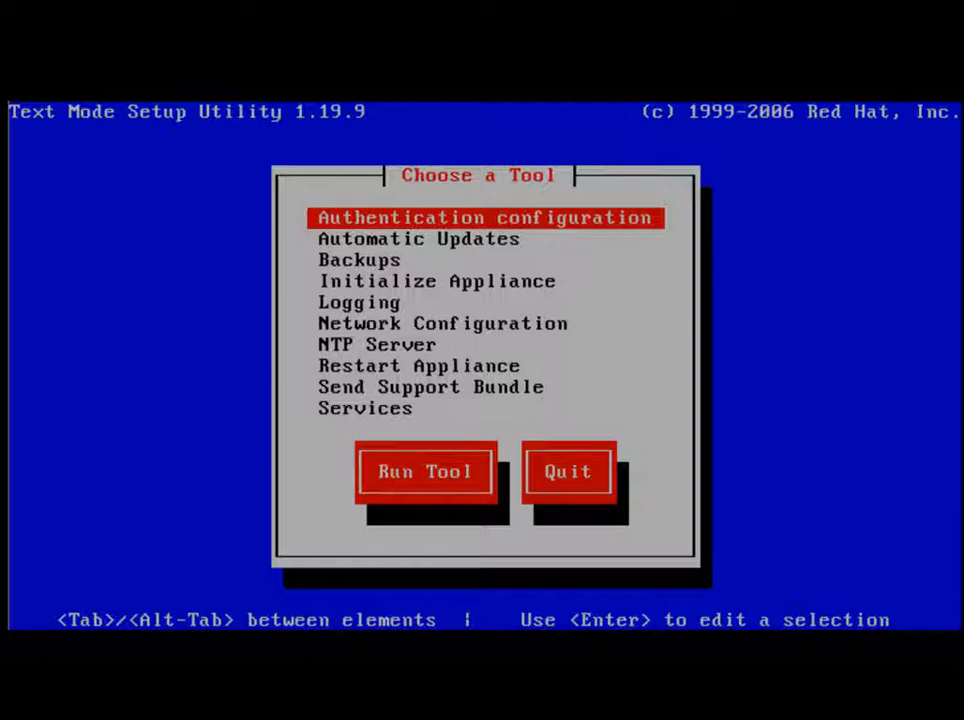
{"action": "key", "text": "Down"}
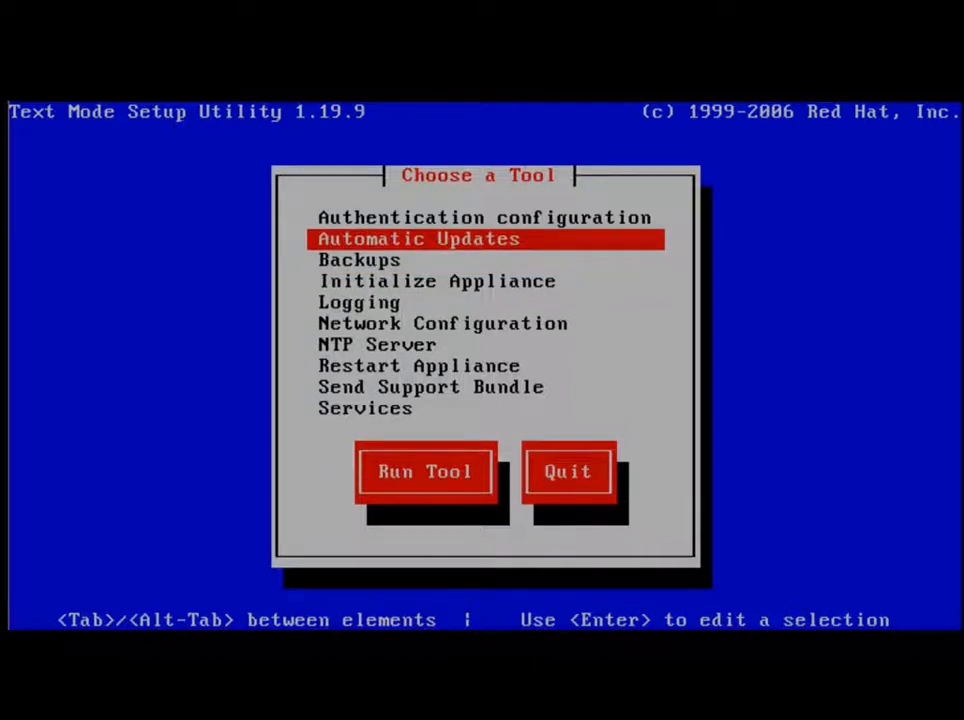
{"action": "left_click", "coordinate": [424, 471]}
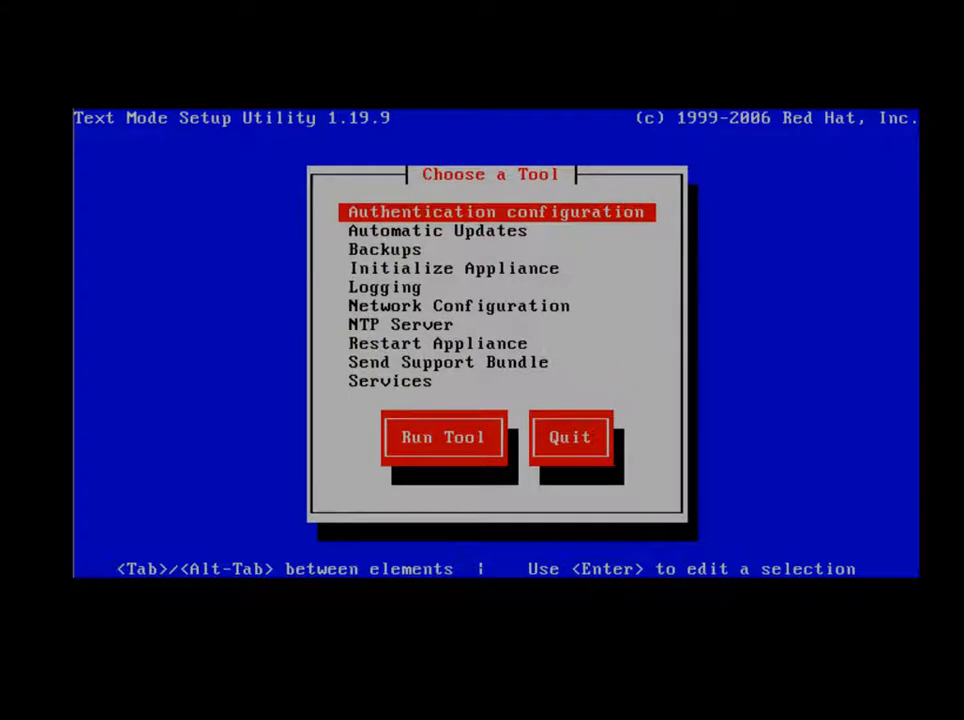
{"action": "left_click", "coordinate": [442, 437]}
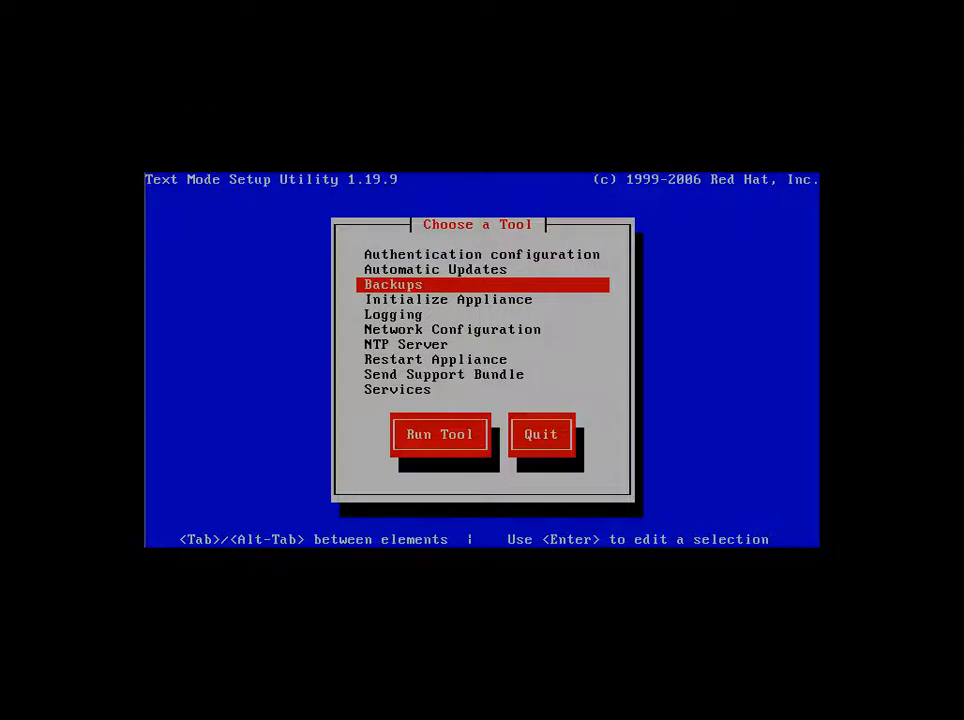
{"action": "left_click", "coordinate": [439, 434]}
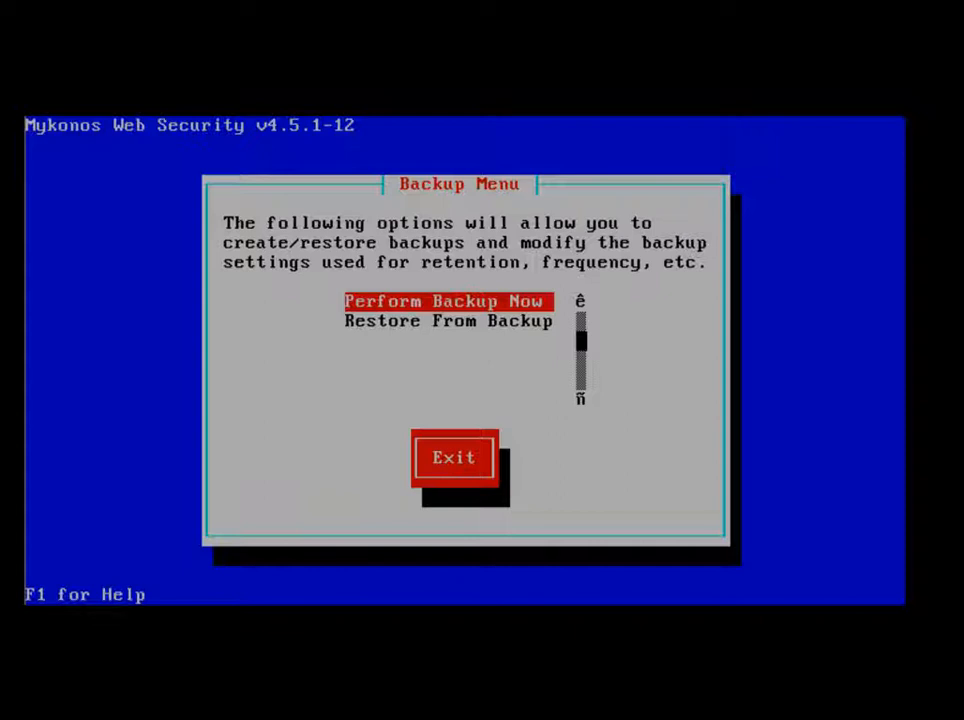
{"action": "left_click", "coordinate": [453, 457]}
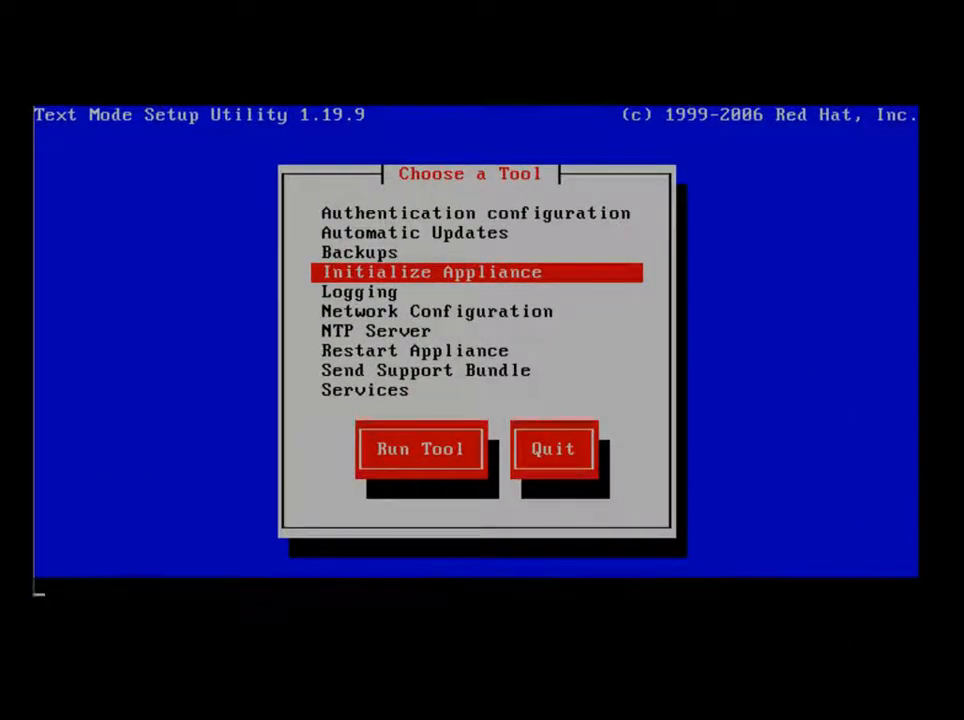
{"action": "left_click", "coordinate": [420, 448]}
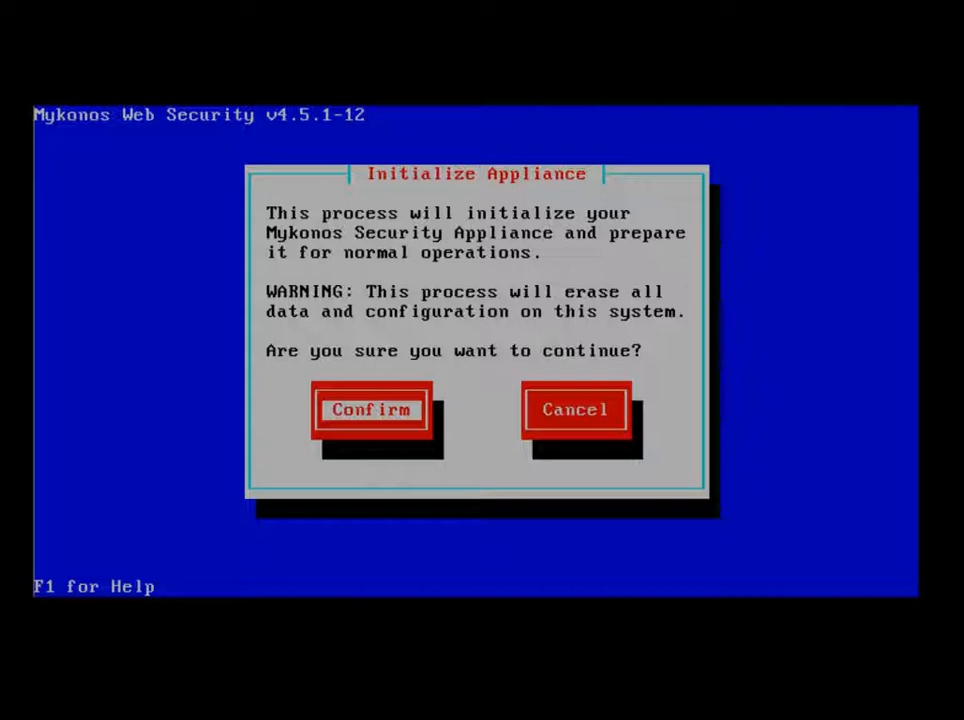
{"action": "left_click", "coordinate": [574, 409]}
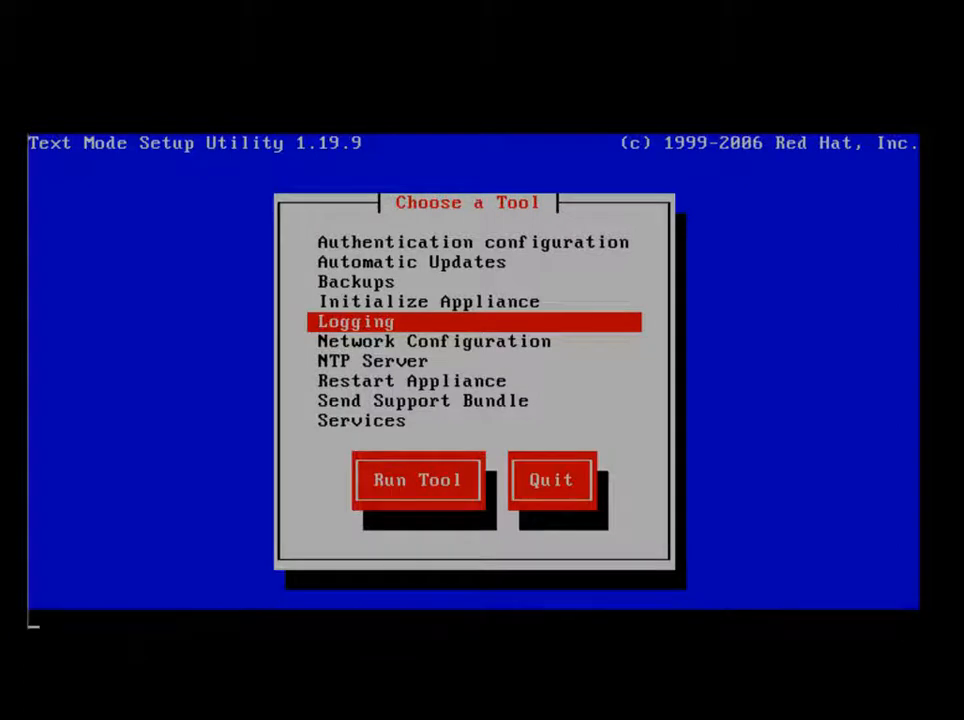
{"action": "left_click", "coordinate": [417, 479]}
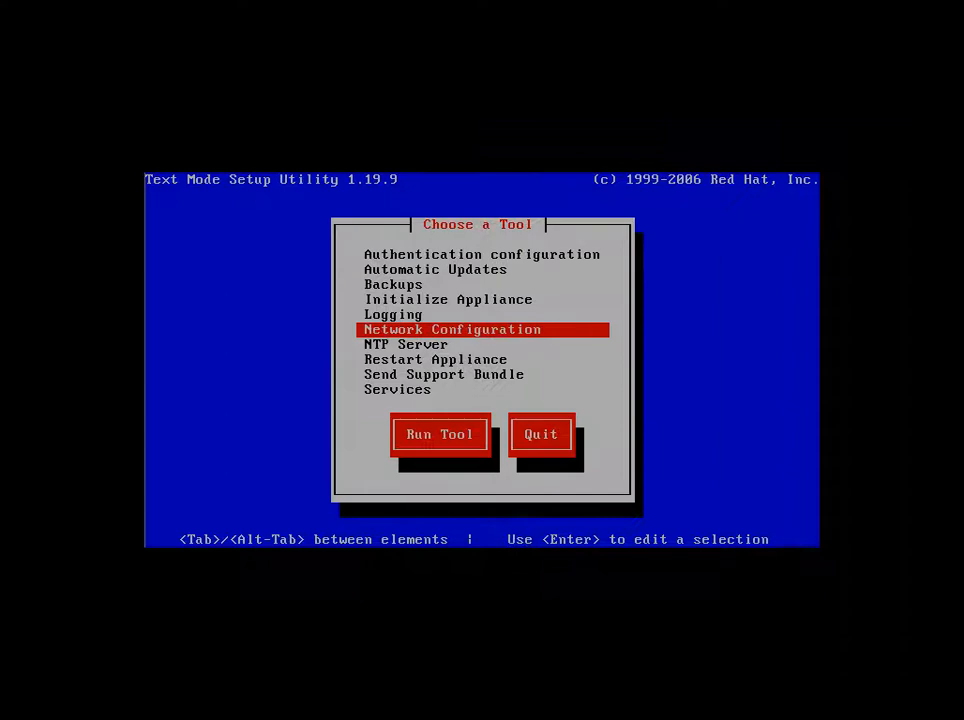
- Keep the appliance's existing hostname unchanged and bring up the network interface list
{"action": "left_click", "coordinate": [439, 434]}
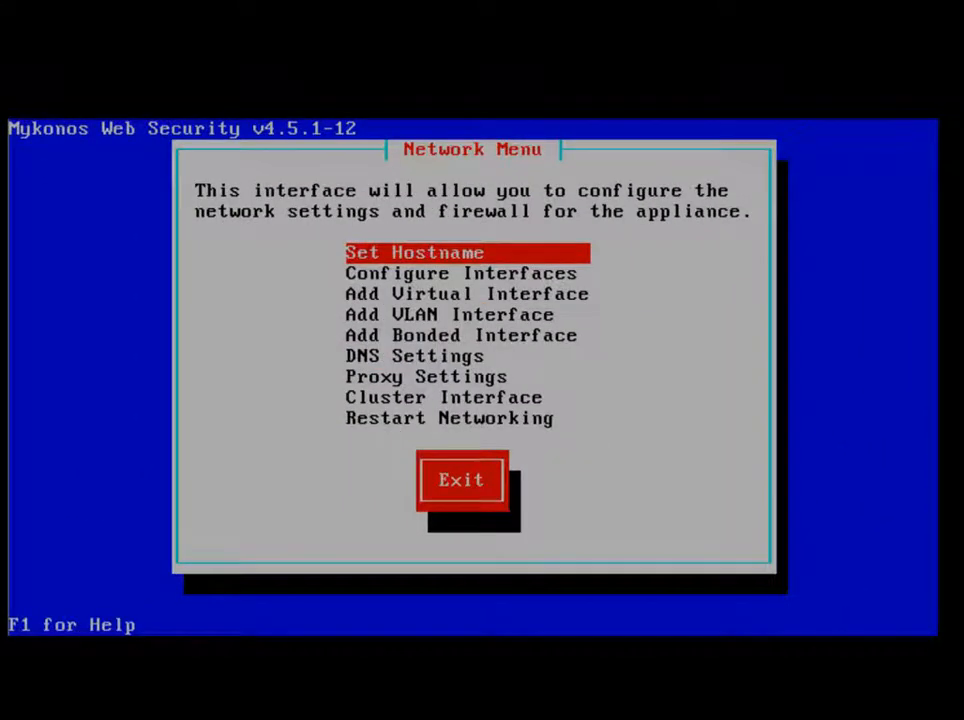
{"action": "left_click", "coordinate": [414, 252]}
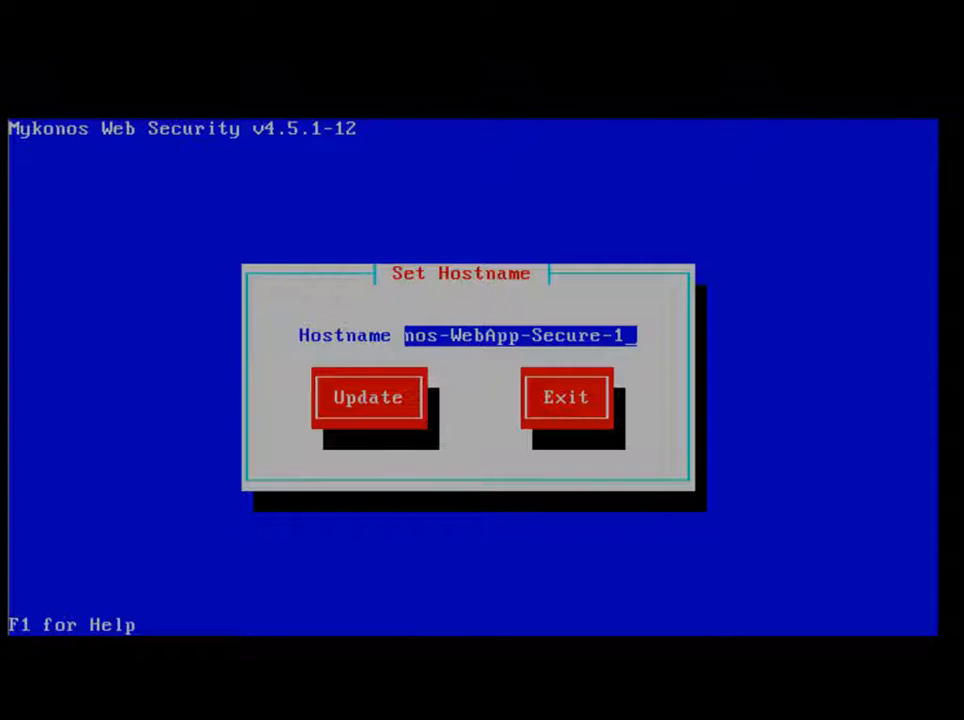
{"action": "left_click", "coordinate": [367, 397]}
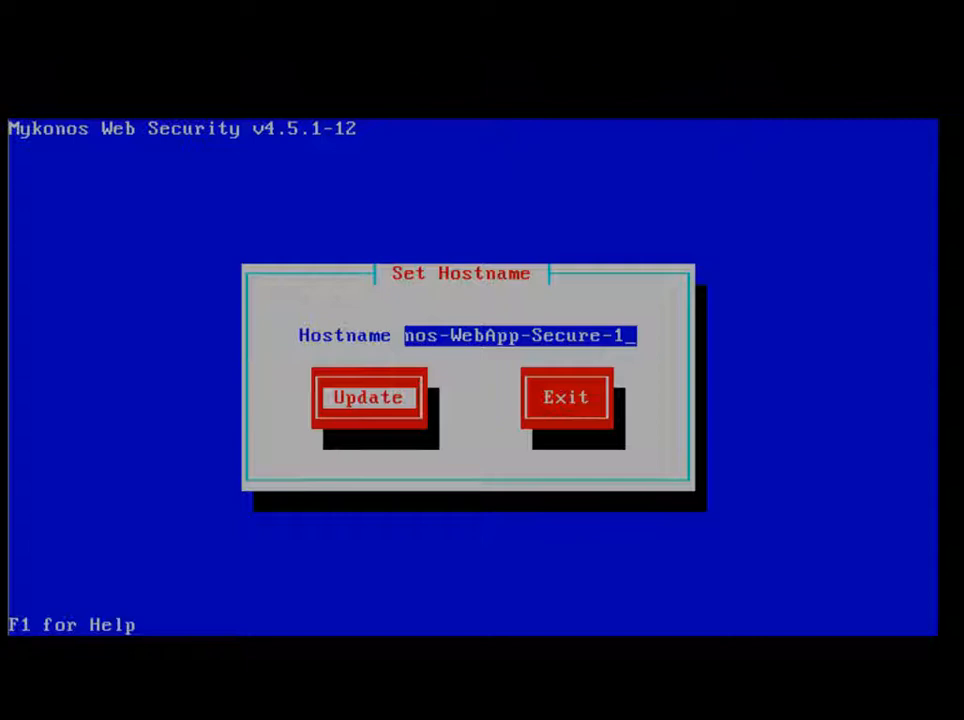
{"action": "left_click", "coordinate": [566, 397]}
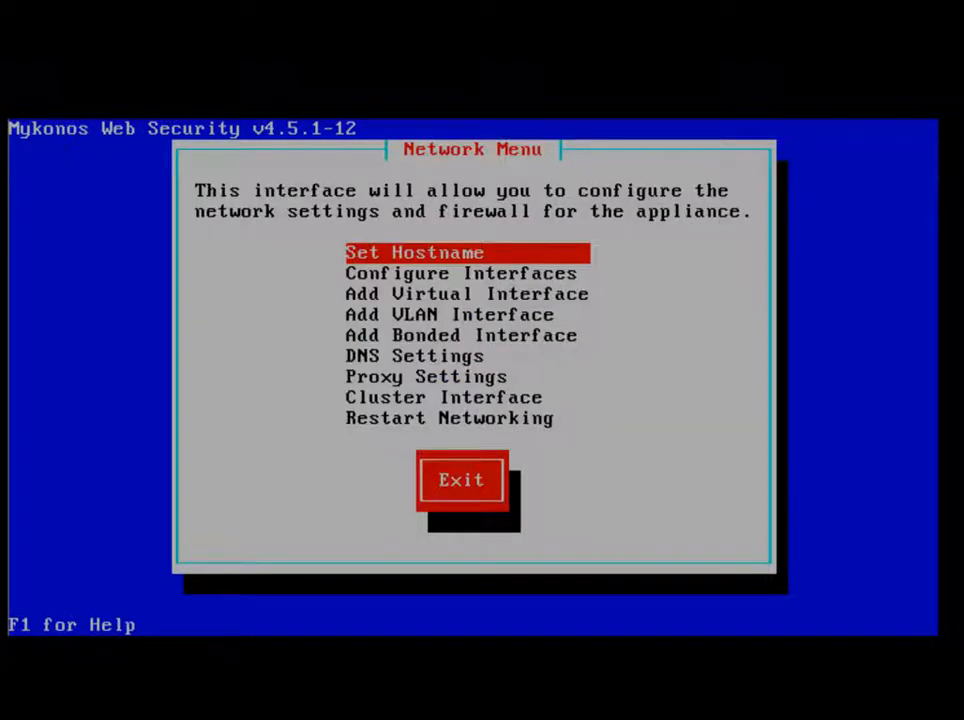
{"action": "left_click", "coordinate": [460, 273]}
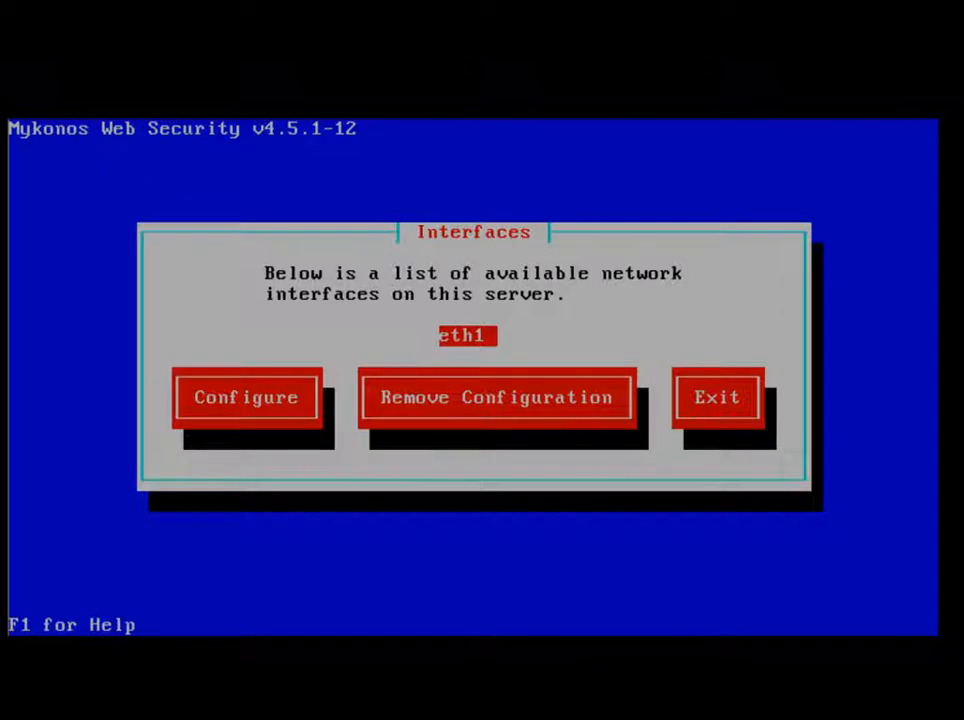
- Set eth1 to use DHCP and start on boot, and save it
{"action": "left_click", "coordinate": [246, 397]}
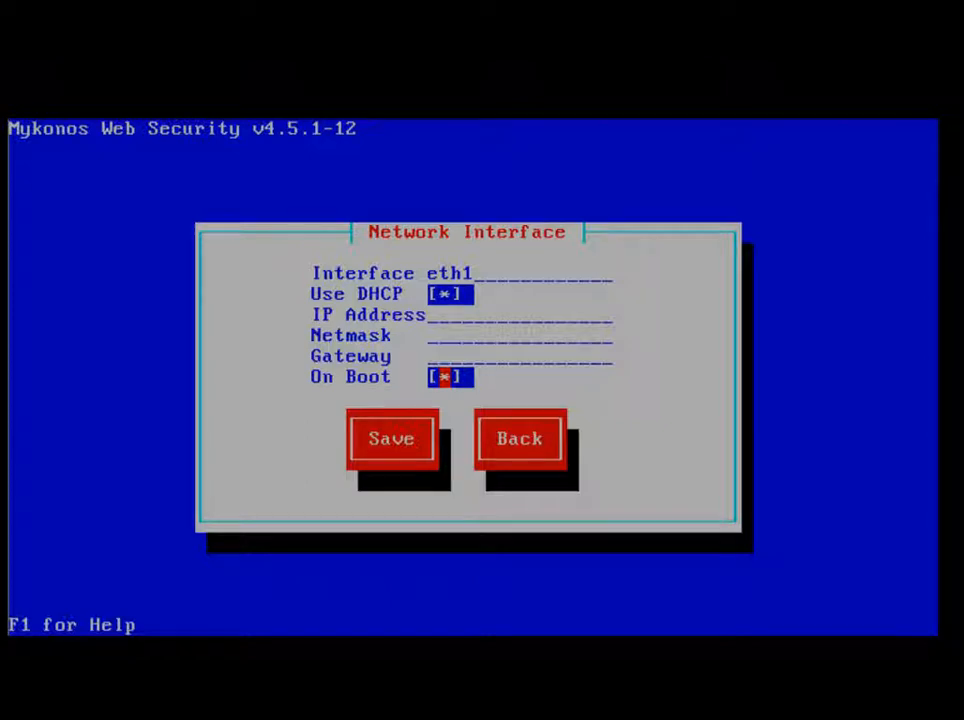
{"action": "left_click", "coordinate": [519, 438]}
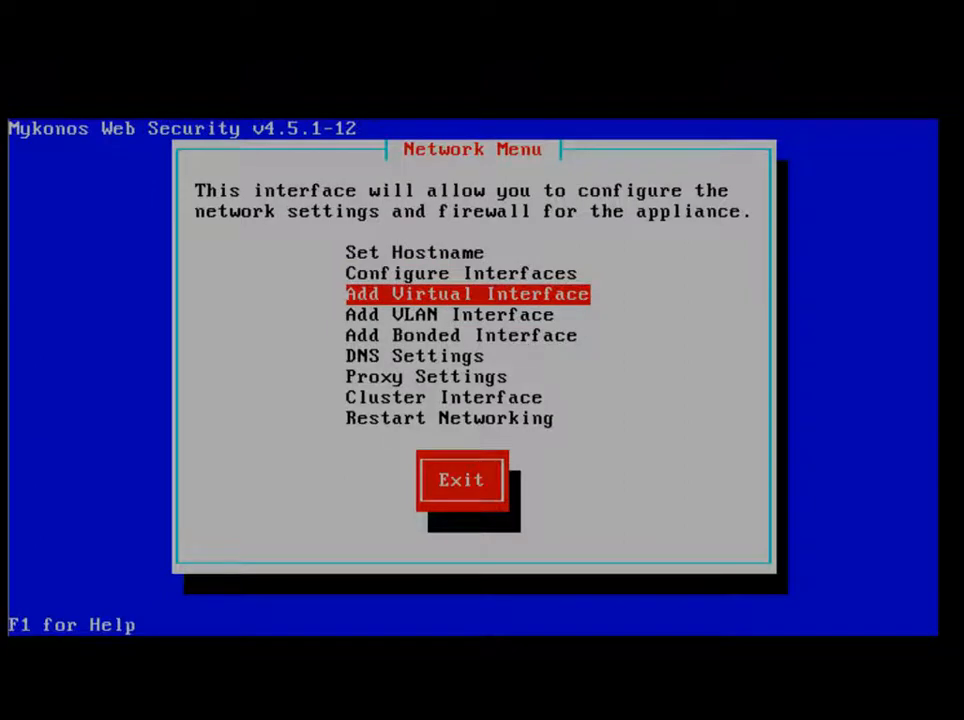
{"action": "key", "text": "Down"}
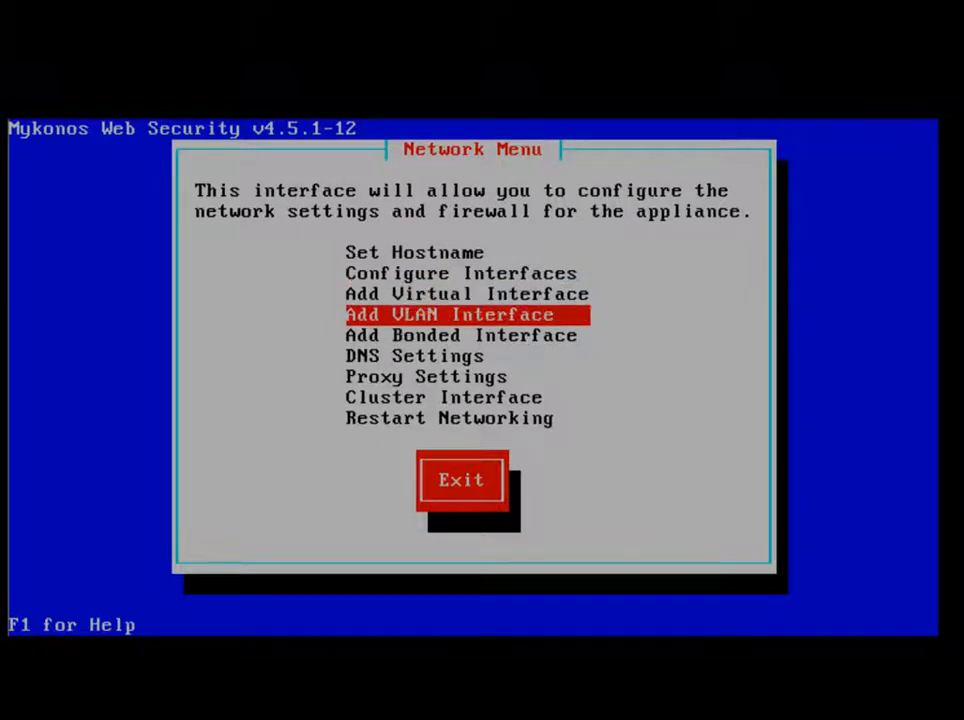
{"action": "key", "text": "Down"}
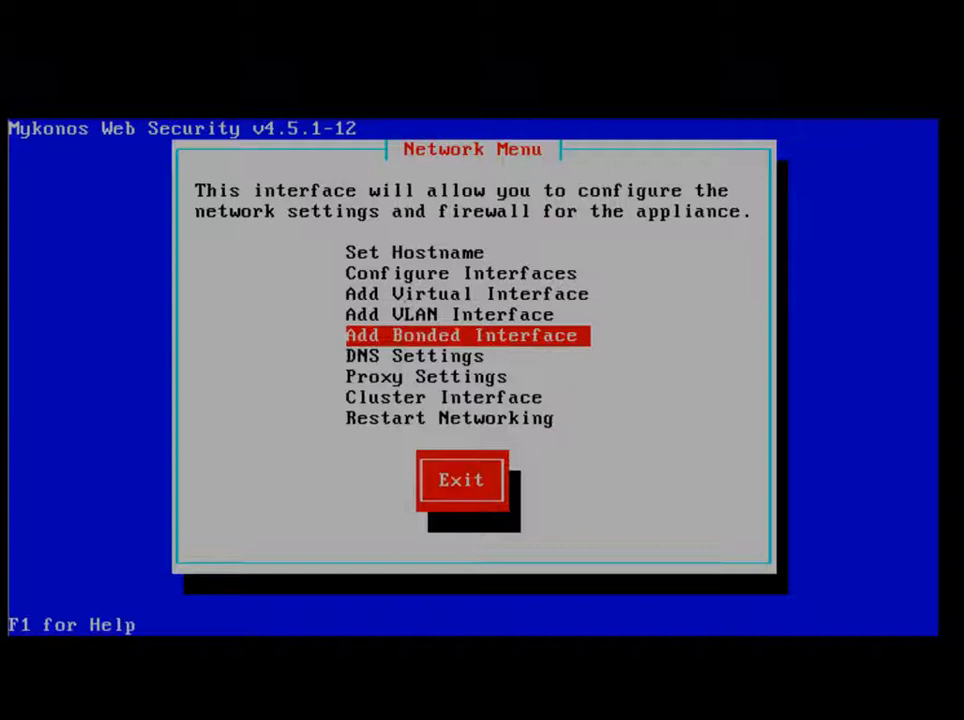
{"action": "key", "text": "Down"}
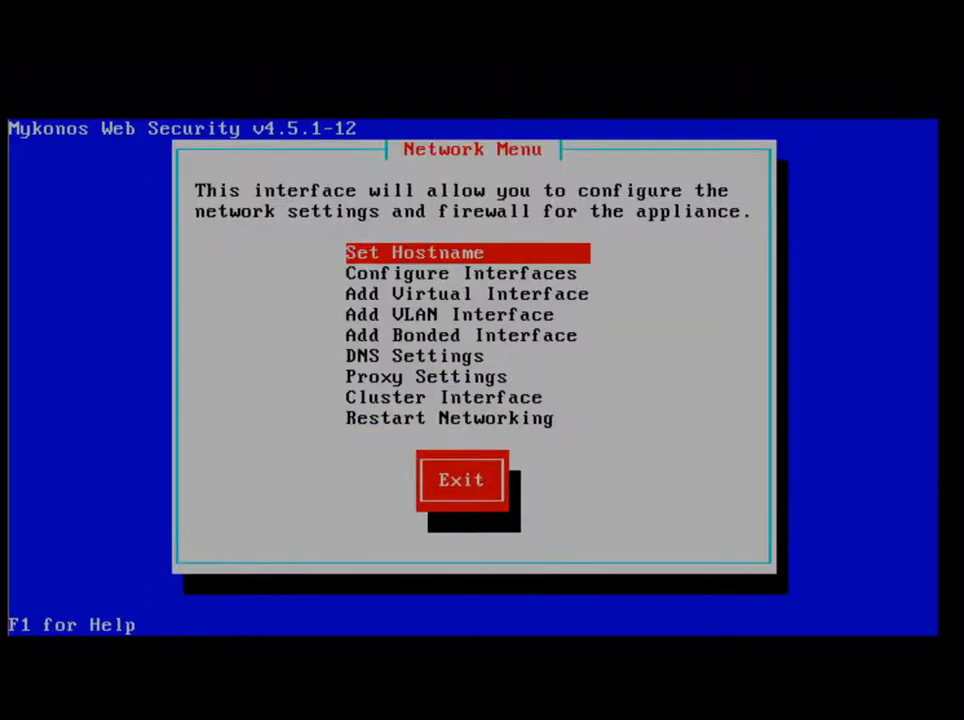
{"action": "key", "text": "Down"}
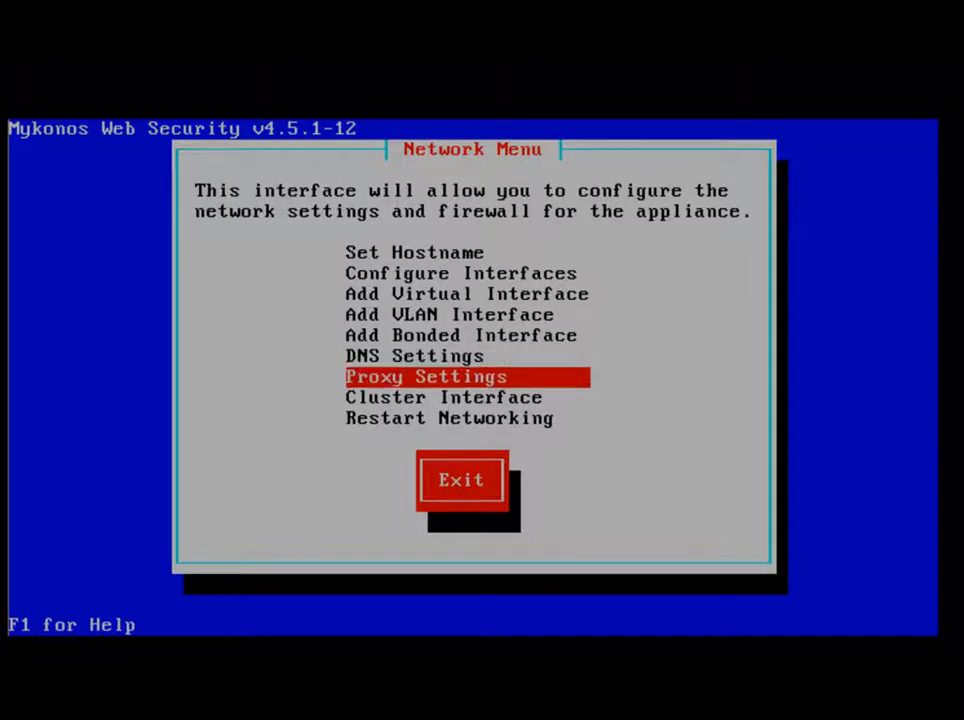
{"action": "left_click", "coordinate": [426, 376]}
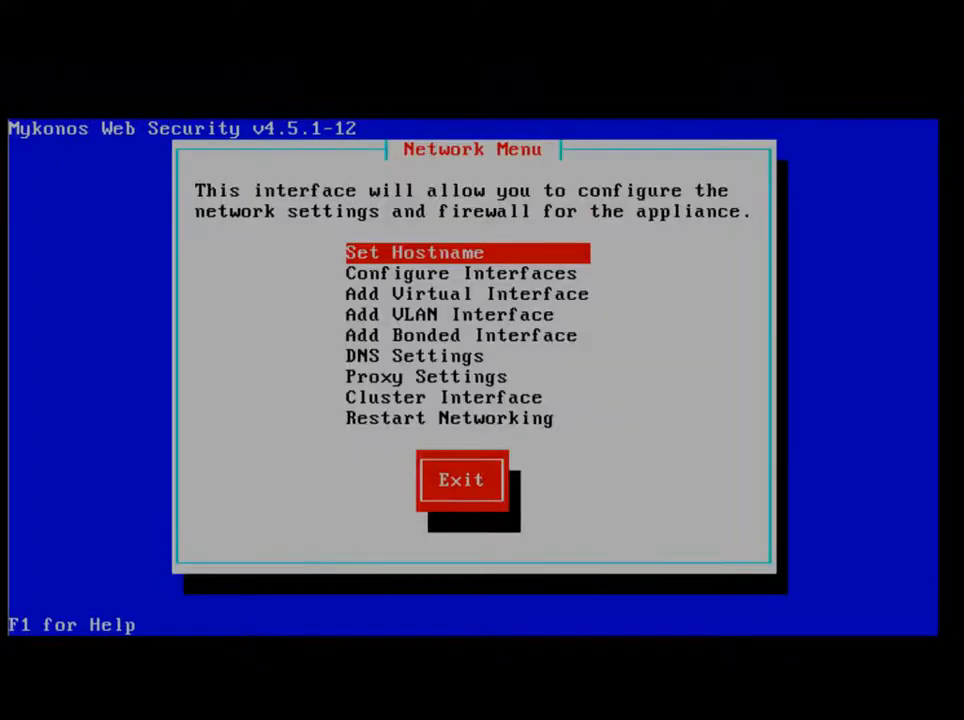
{"action": "key", "text": "Down"}
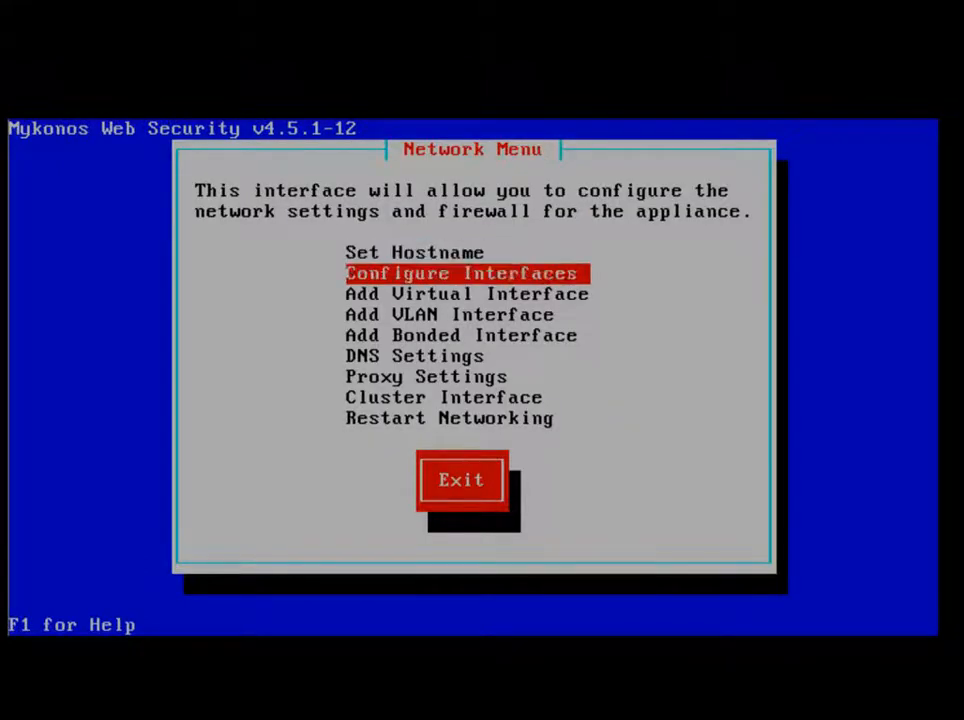
- Restart networking and acknowledge the 'Networking Restarted' confirmation
{"action": "key", "text": "Down"}
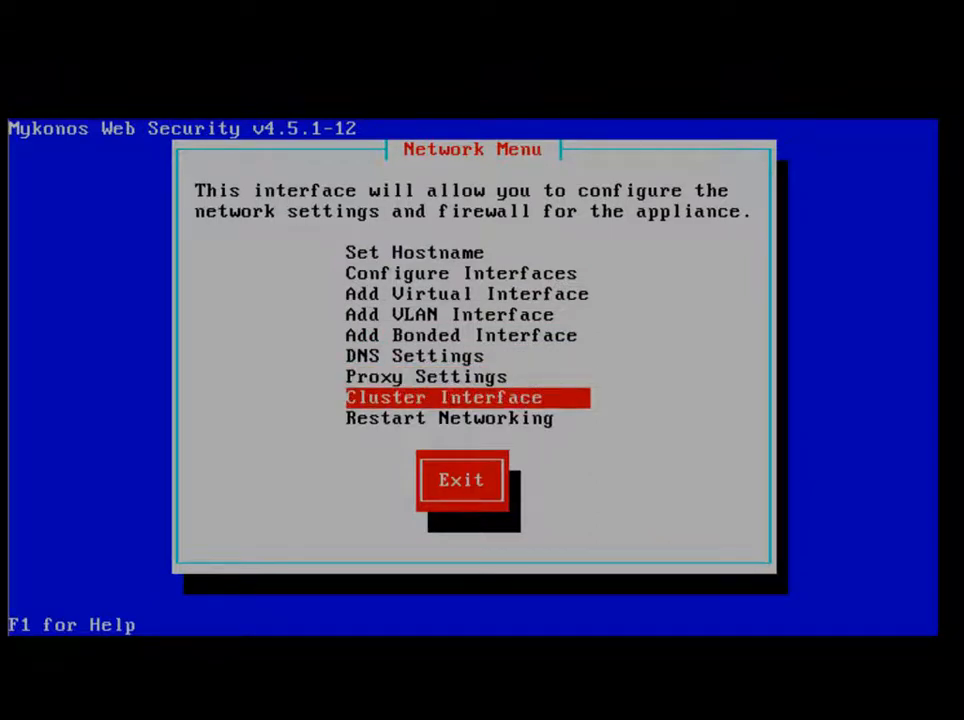
{"action": "key", "text": "Down"}
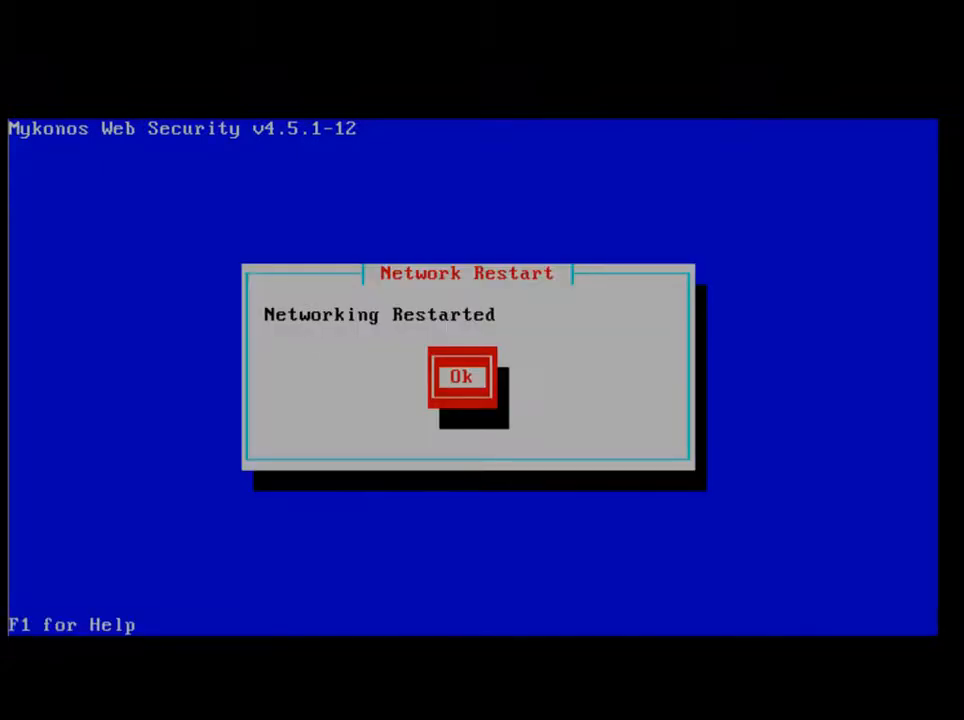
{"action": "left_click", "coordinate": [461, 376]}
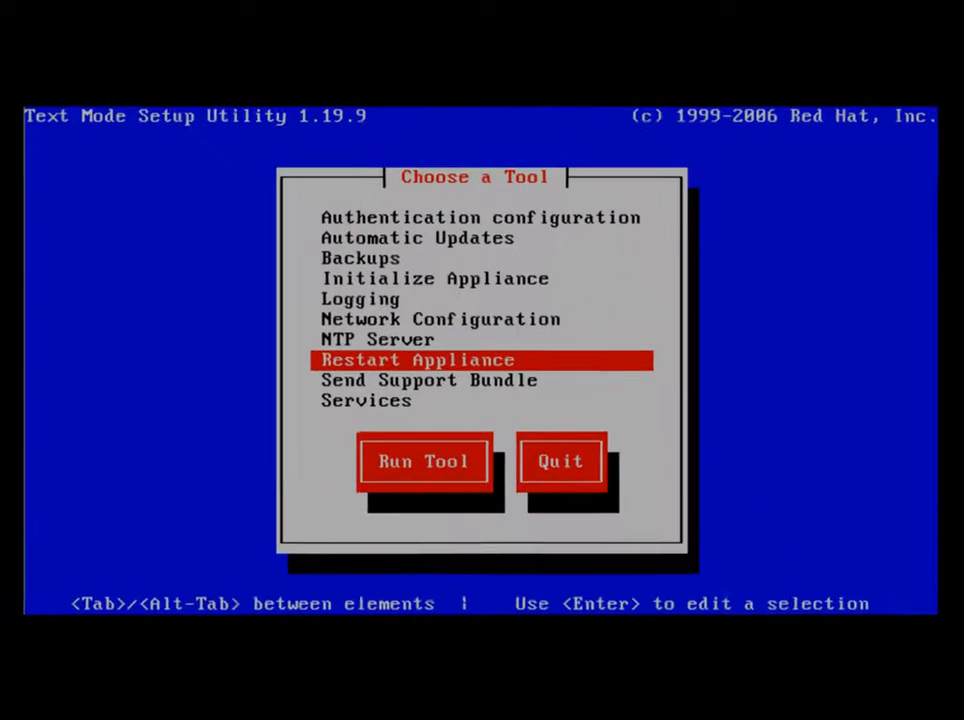
- View the Restart Appliance reboot choices and cancel without rebooting
{"action": "left_click", "coordinate": [422, 461]}
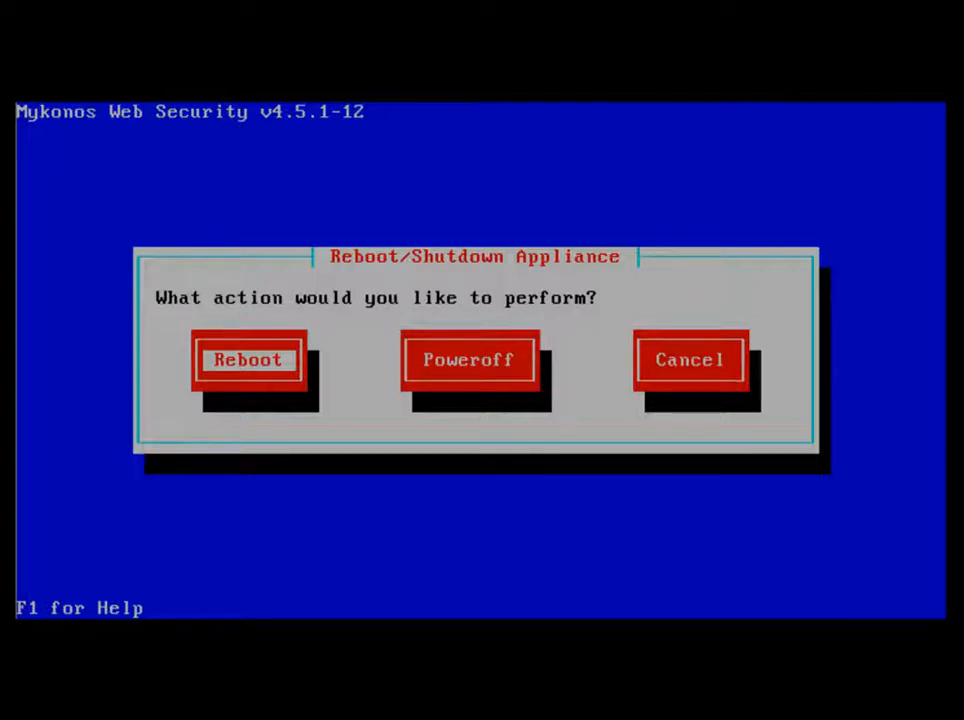
{"action": "left_click", "coordinate": [688, 359]}
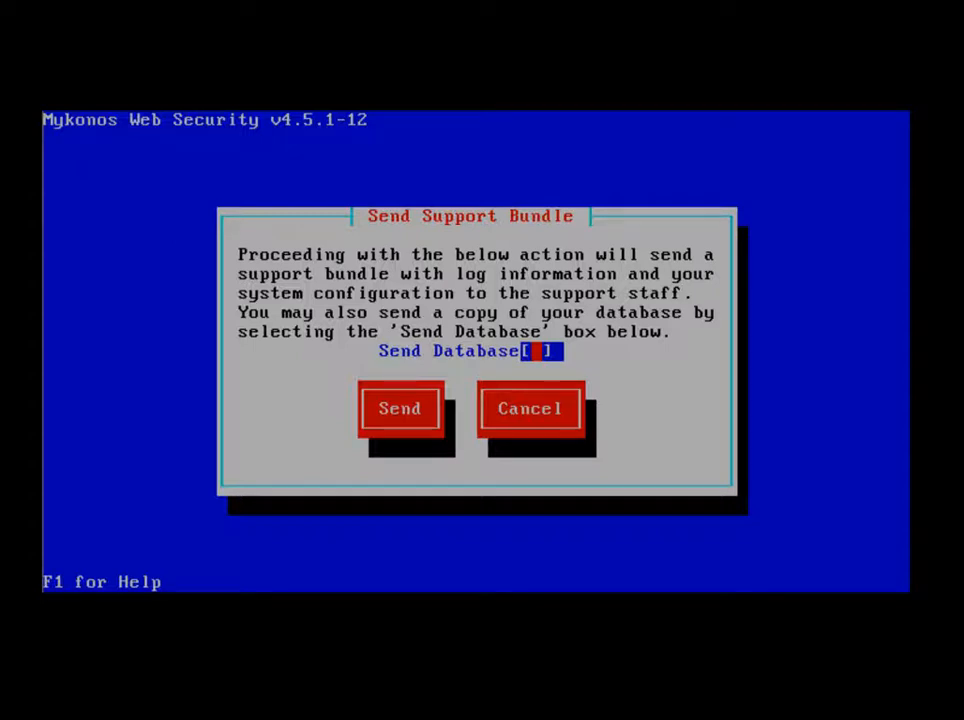
- Cancel the support bundle, confirm all appliance services are running, and exit to the tool list
{"action": "left_click", "coordinate": [528, 408]}
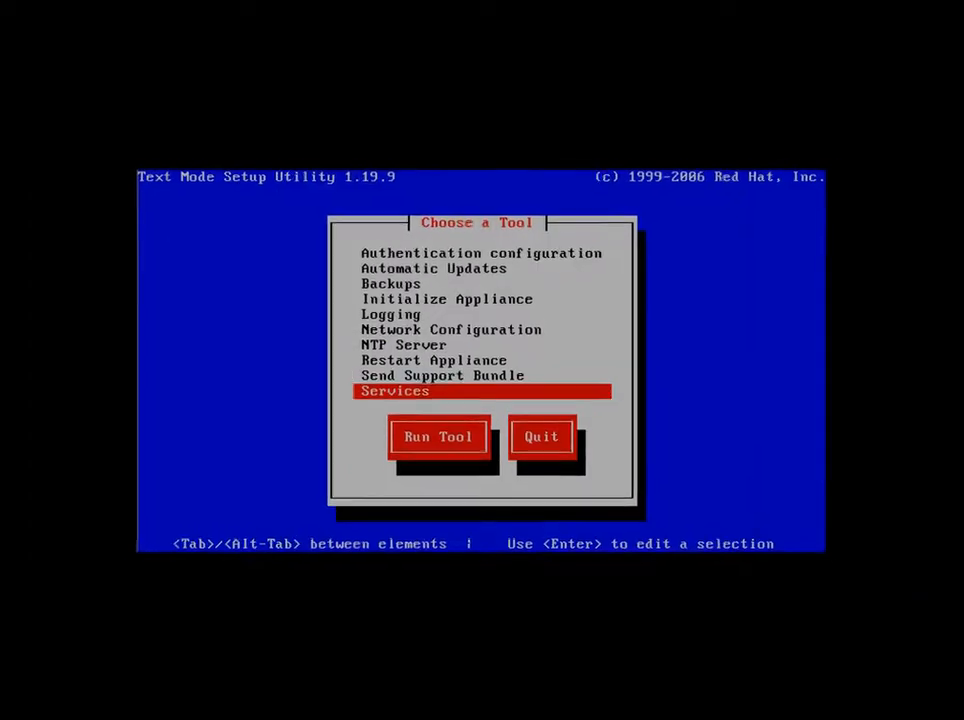
{"action": "left_click", "coordinate": [438, 436]}
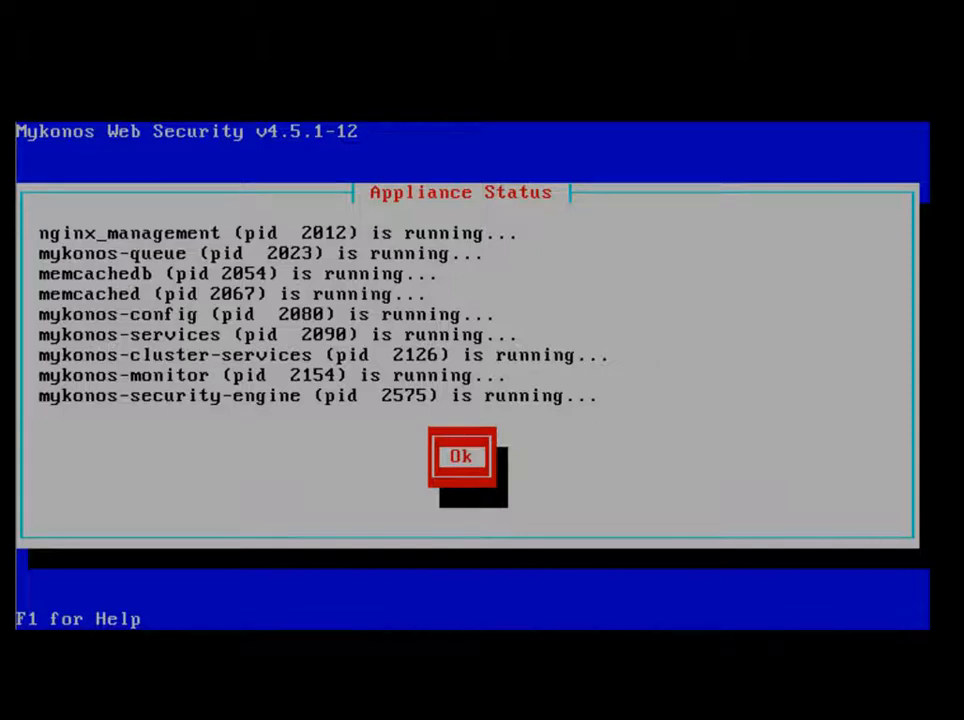
{"action": "left_click", "coordinate": [460, 456]}
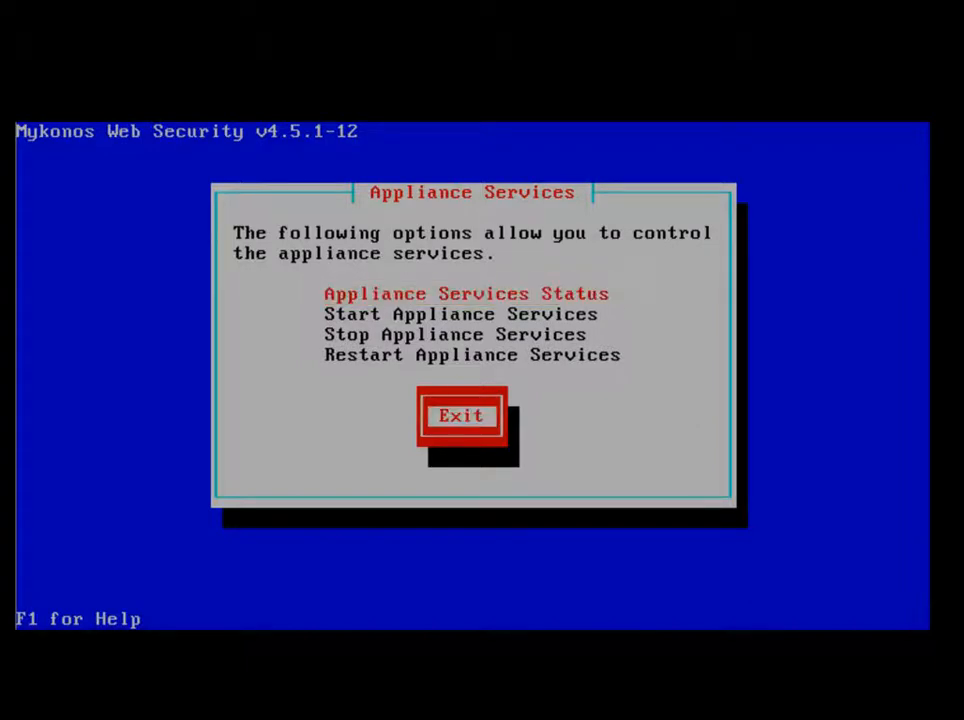
{"action": "left_click", "coordinate": [461, 415]}
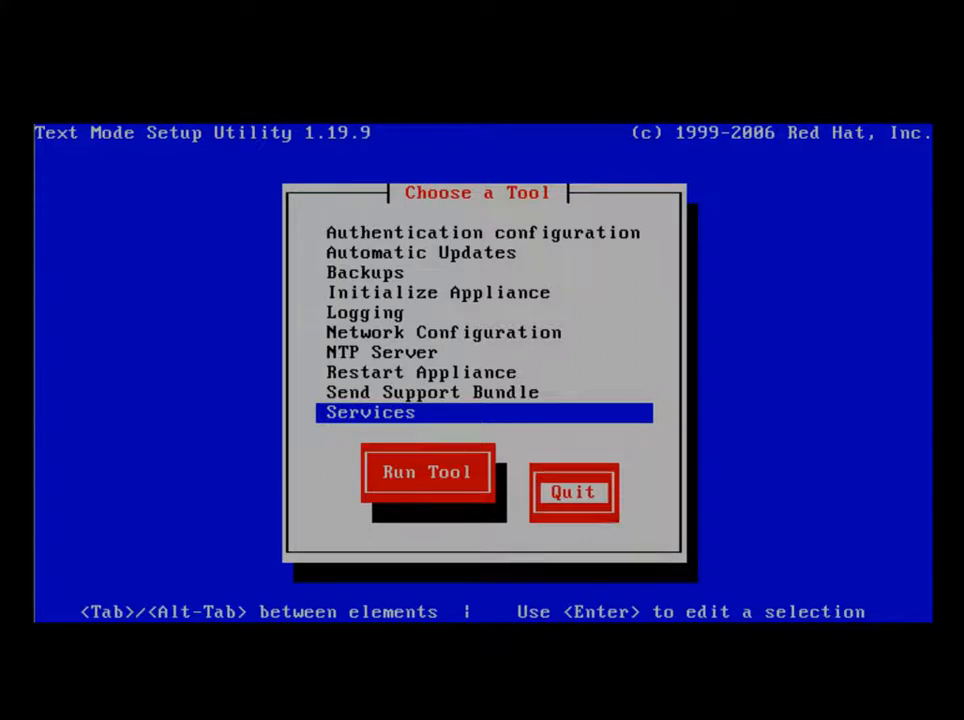
- Quit the utility, confirm eth1 at 192.168.145.128 with ifconfig, then log out
{"action": "left_click", "coordinate": [573, 491]}
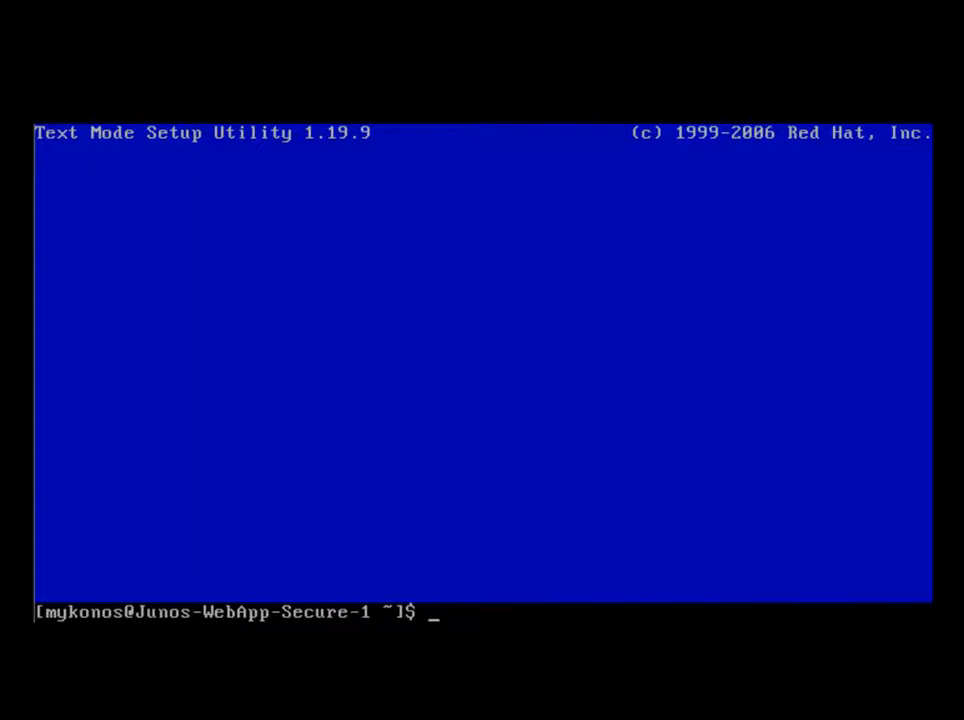
{"action": "type", "text": "if"}
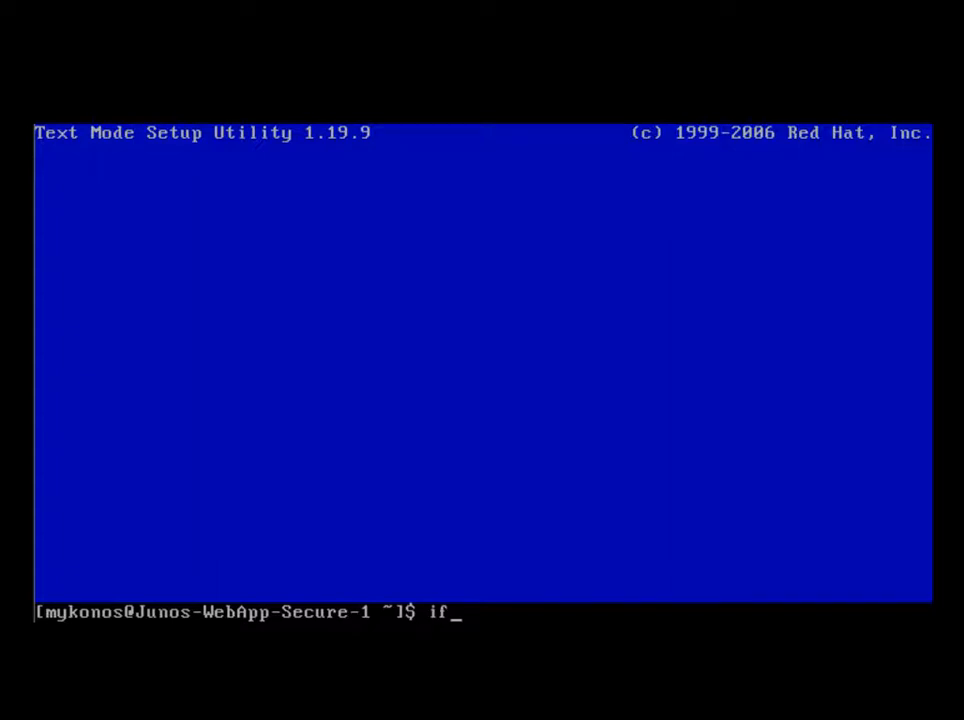
{"action": "type", "text": "config"}
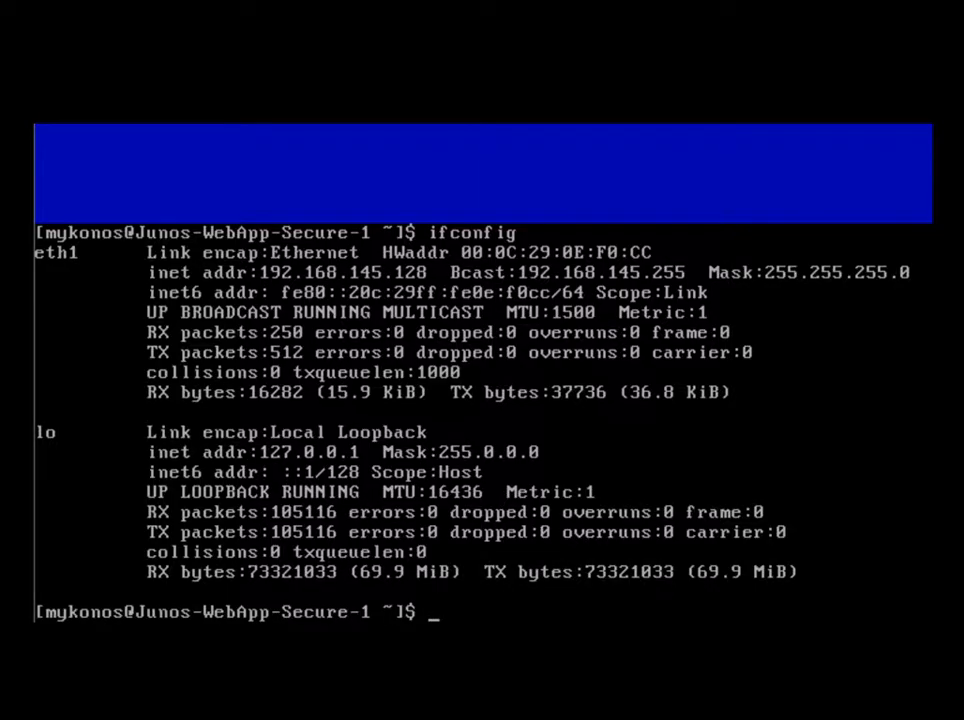
{"action": "type", "text": "sudo setup"}
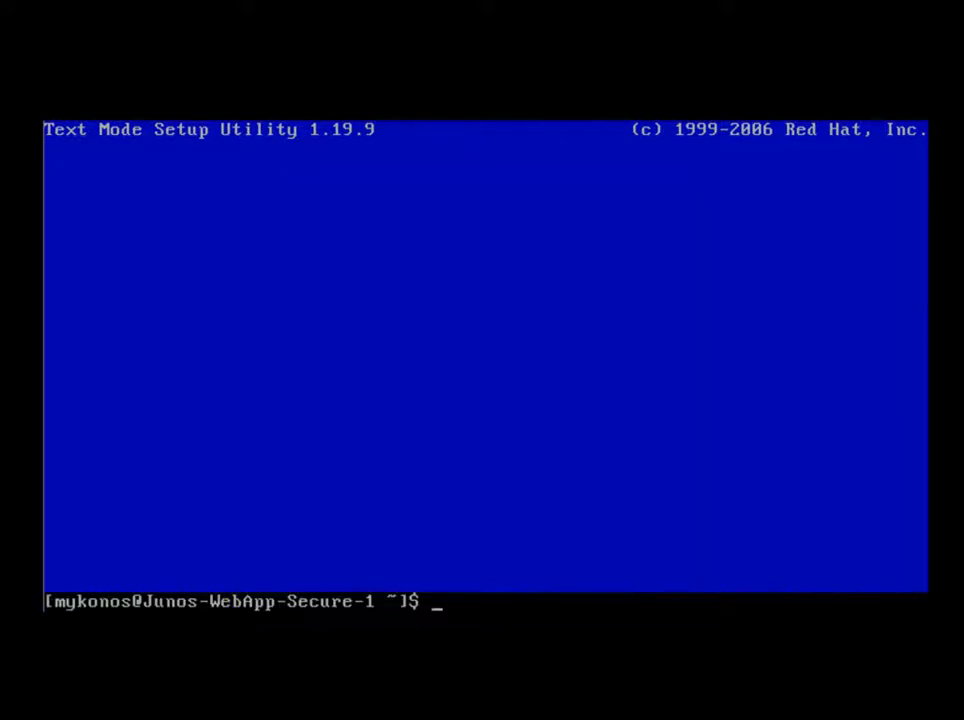
{"action": "type", "text": "e"}
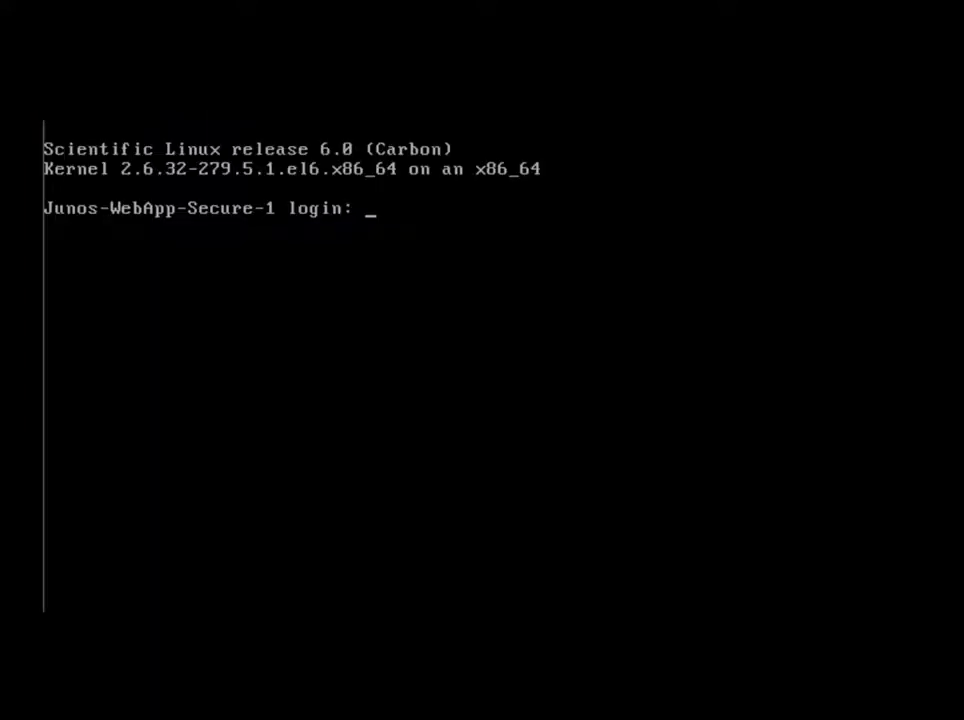
{"action": "mouse_move", "coordinate": [836, 541]}
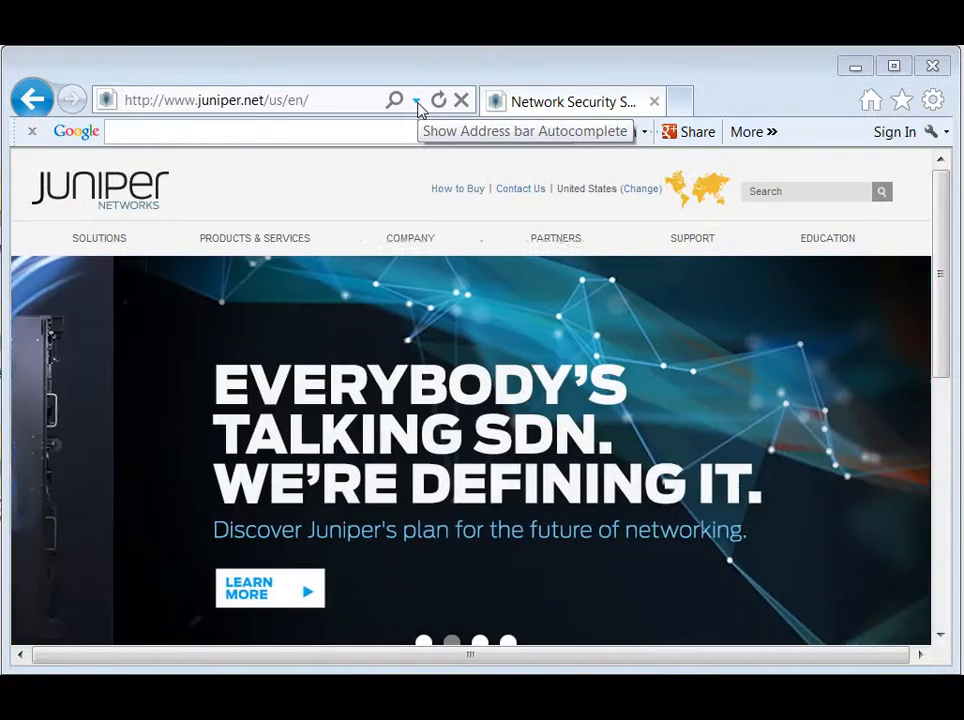
{"action": "left_click", "coordinate": [250, 99]}
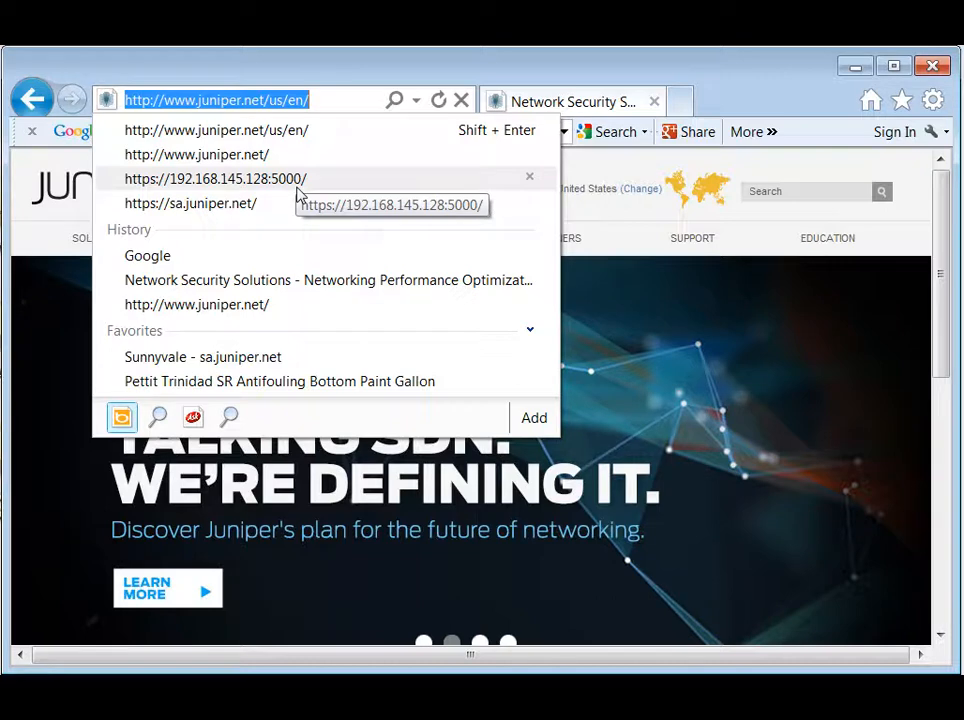
{"action": "mouse_move", "coordinate": [300, 195]}
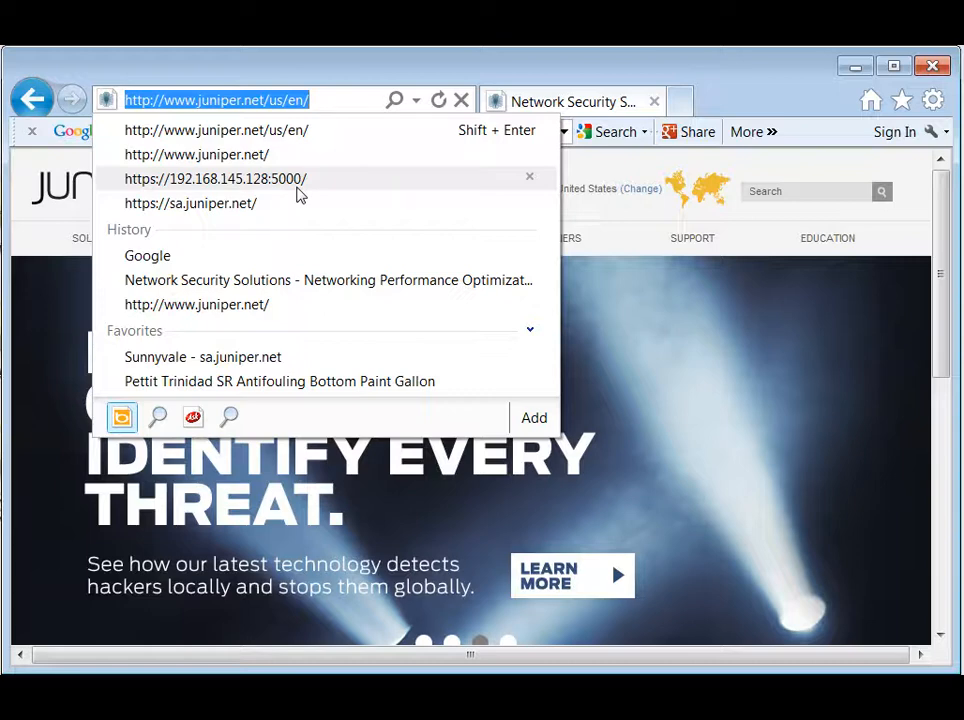
{"action": "left_click", "coordinate": [215, 178]}
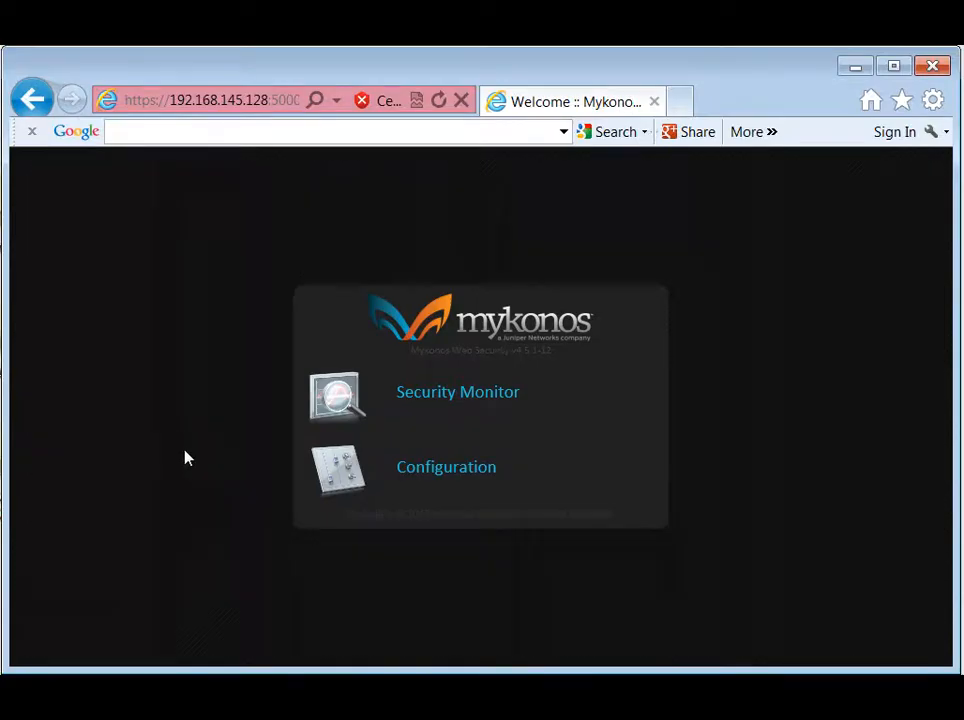
{"action": "mouse_move", "coordinate": [443, 618]}
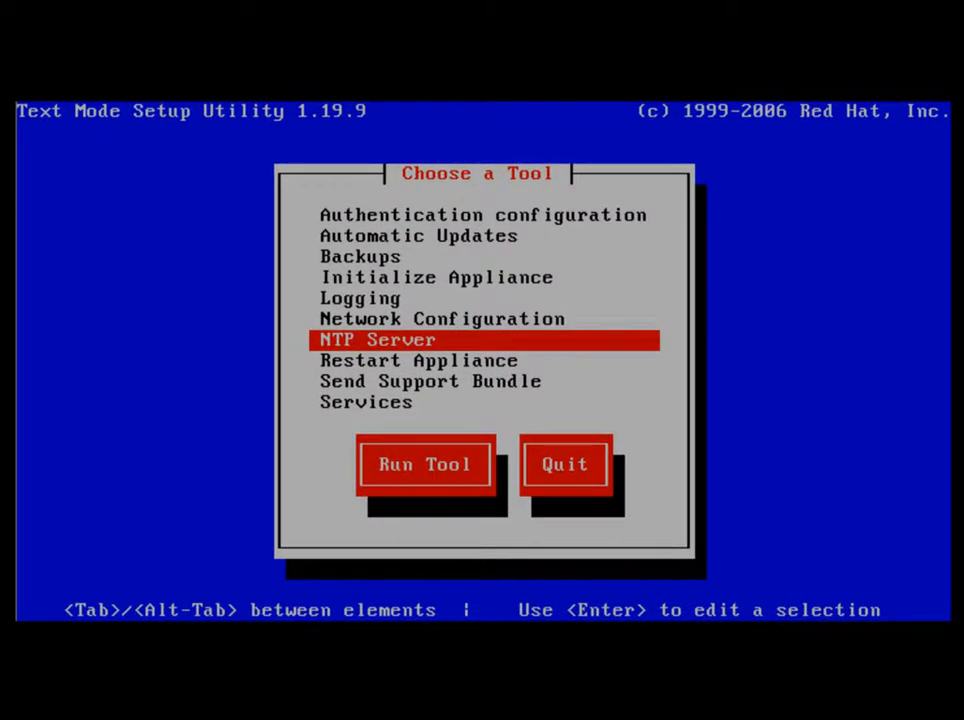
- Run the NTP Server tool to show the empty Time Server prompt
{"action": "left_click", "coordinate": [424, 464]}
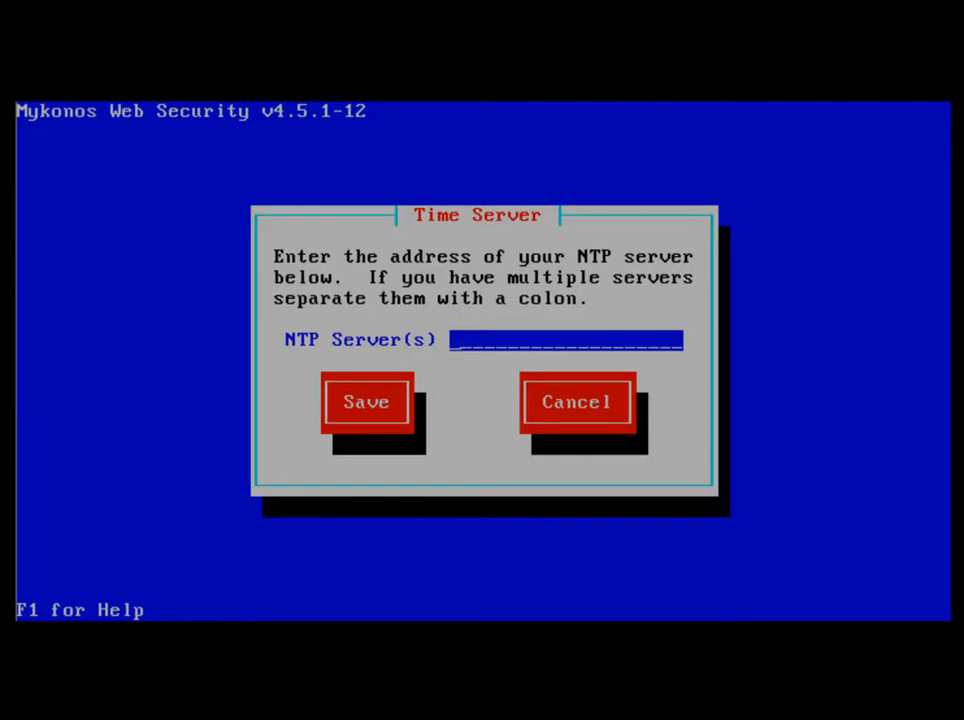
{"action": "mouse_move", "coordinate": [742, 490]}
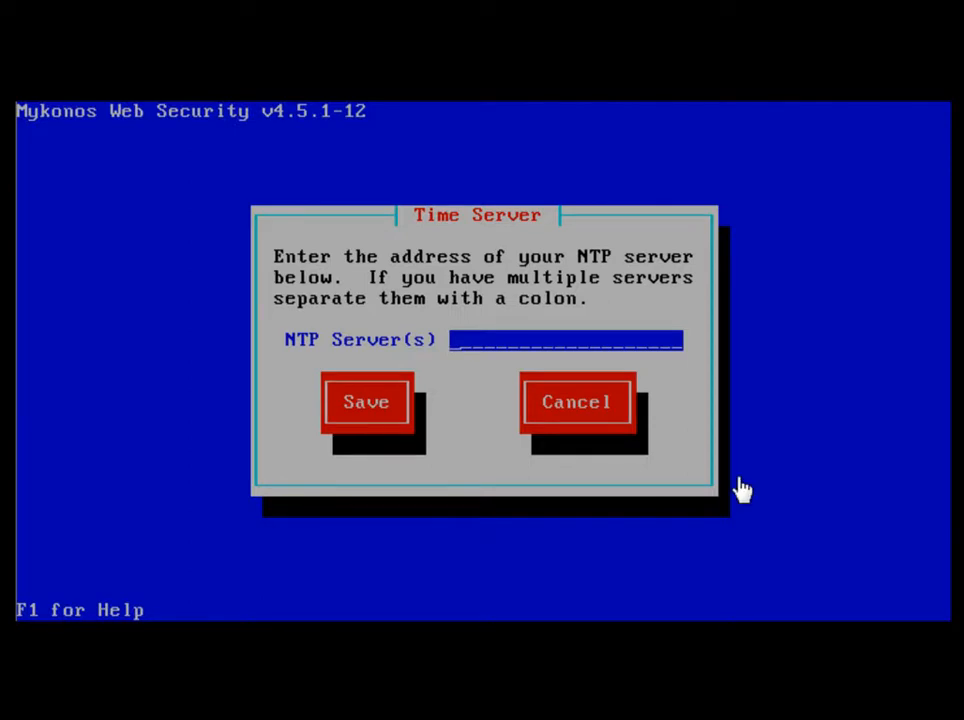